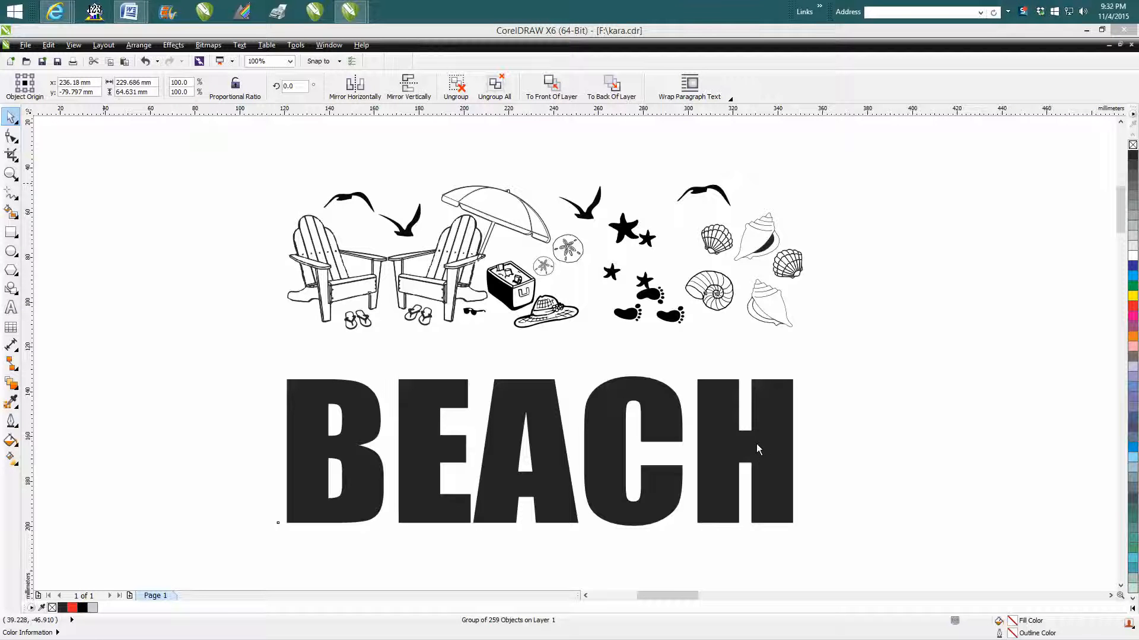
mouse_move(753, 447)
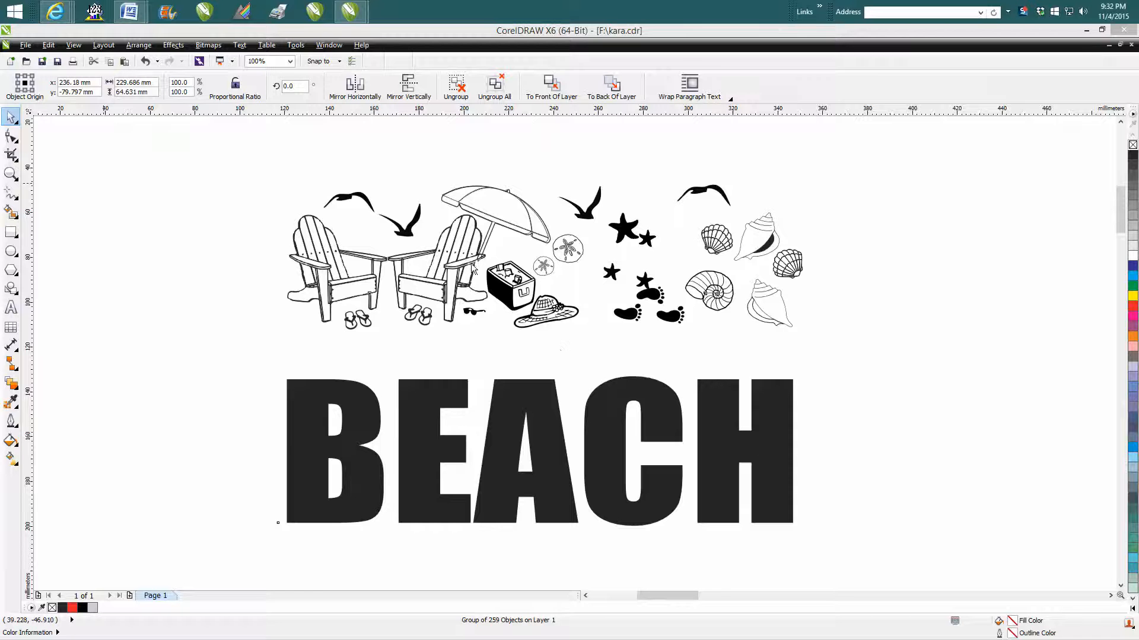
mouse_move(552, 210)
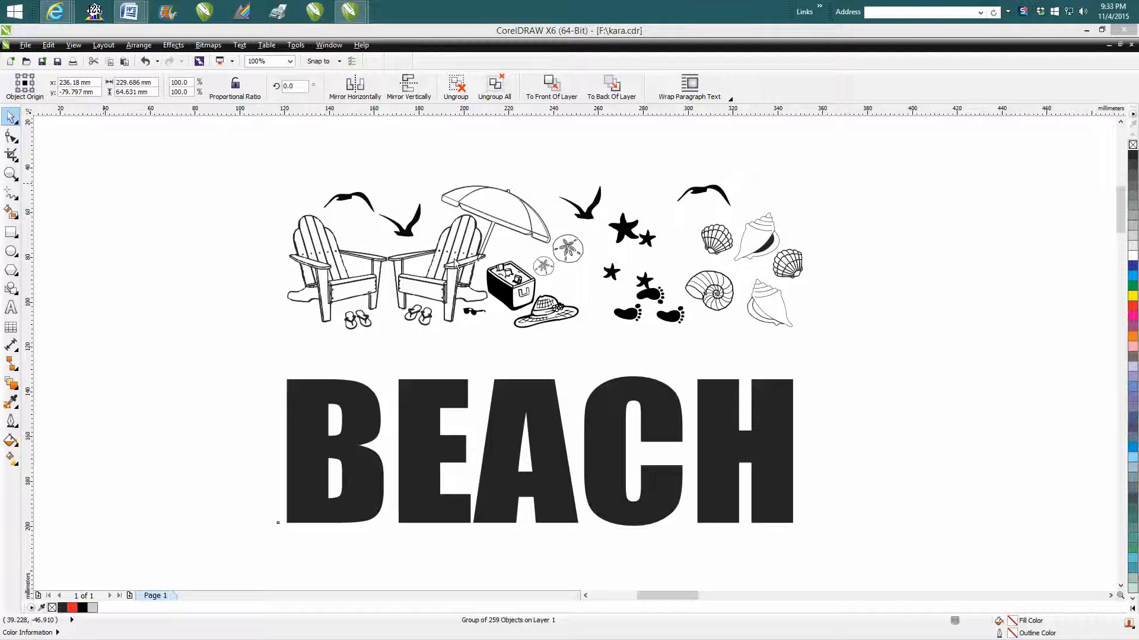
mouse_move(395, 305)
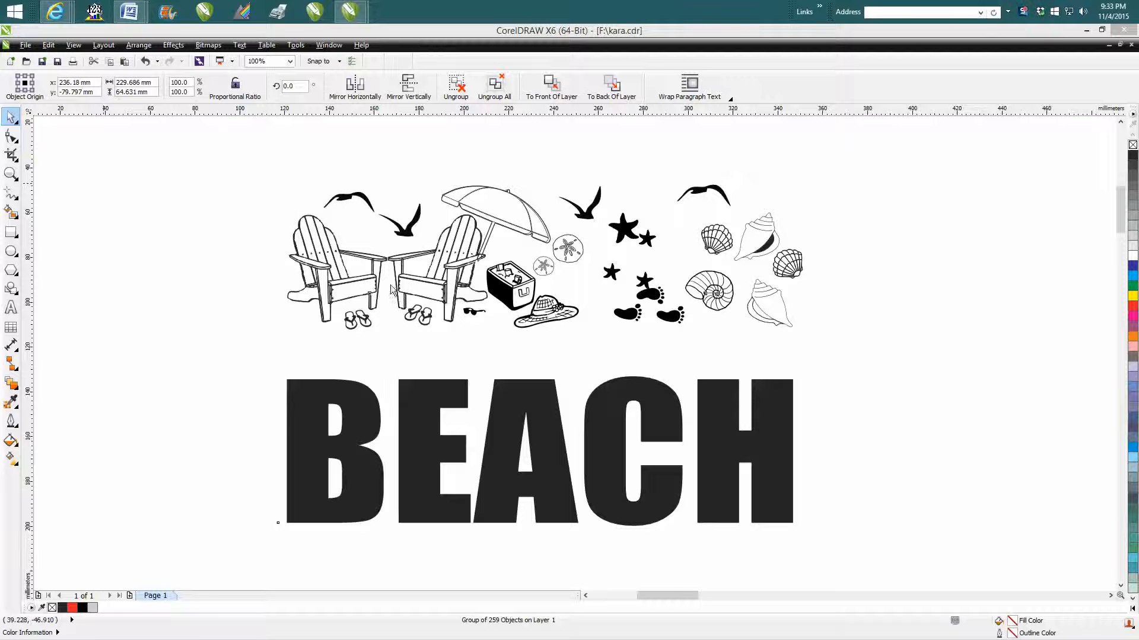
mouse_move(331, 216)
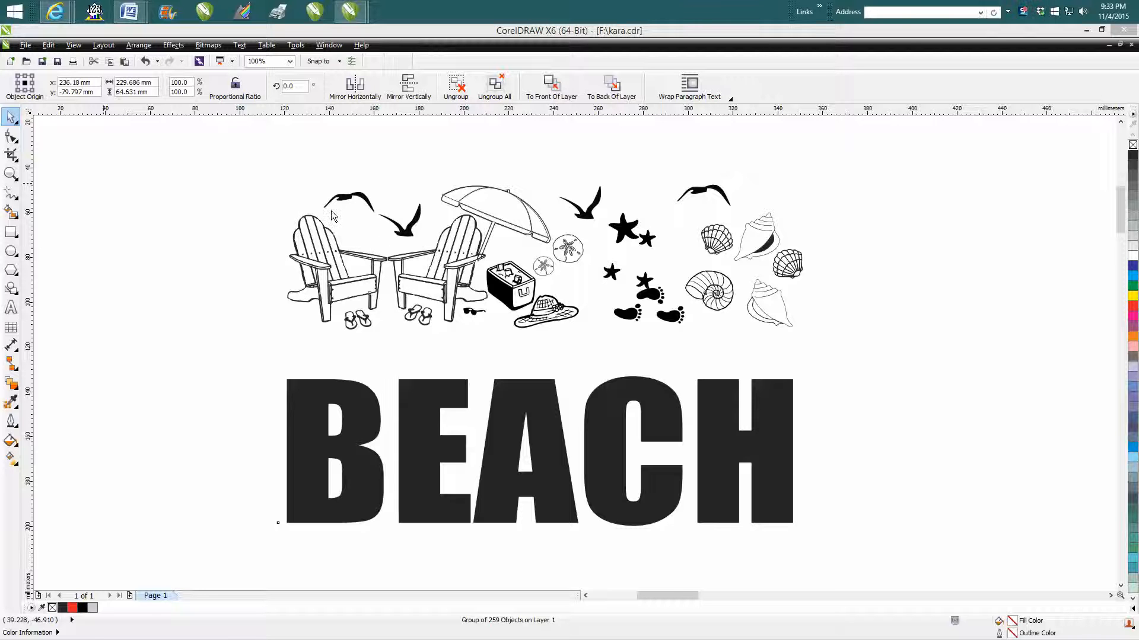
mouse_move(459, 219)
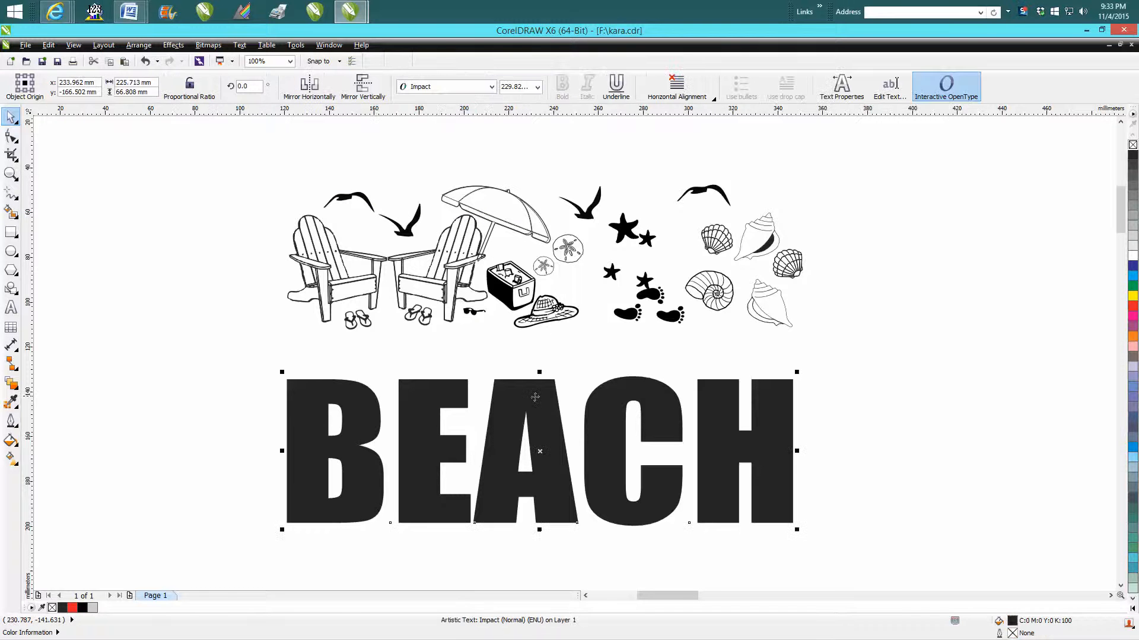
mouse_move(541, 448)
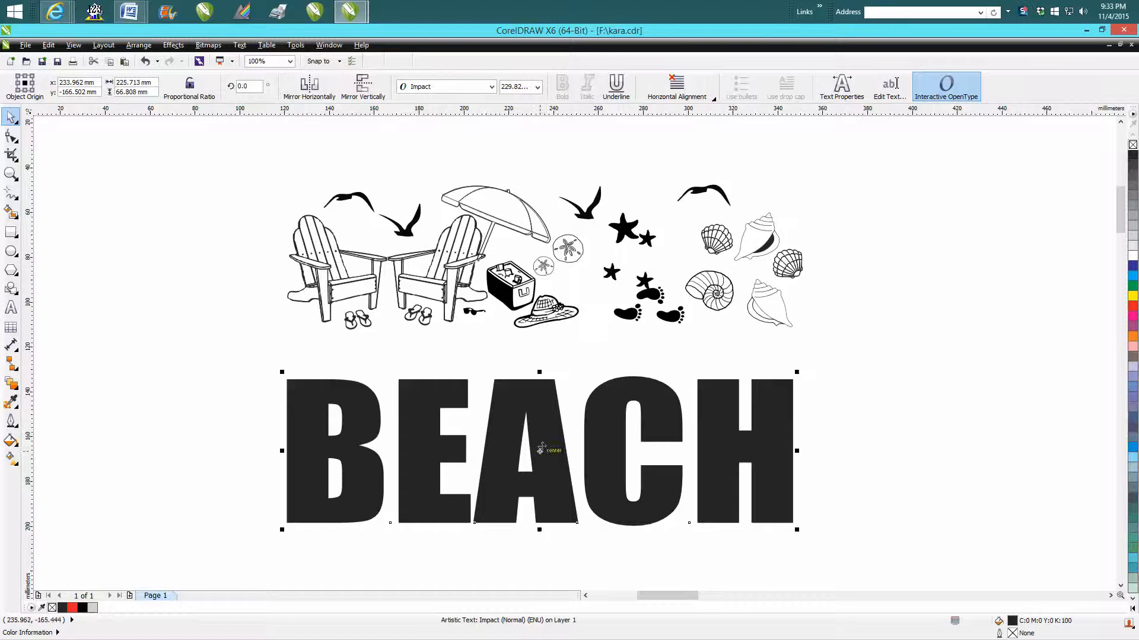
- Try Arial as the font for BEACH, then switch the word back to Impact
click(491, 87)
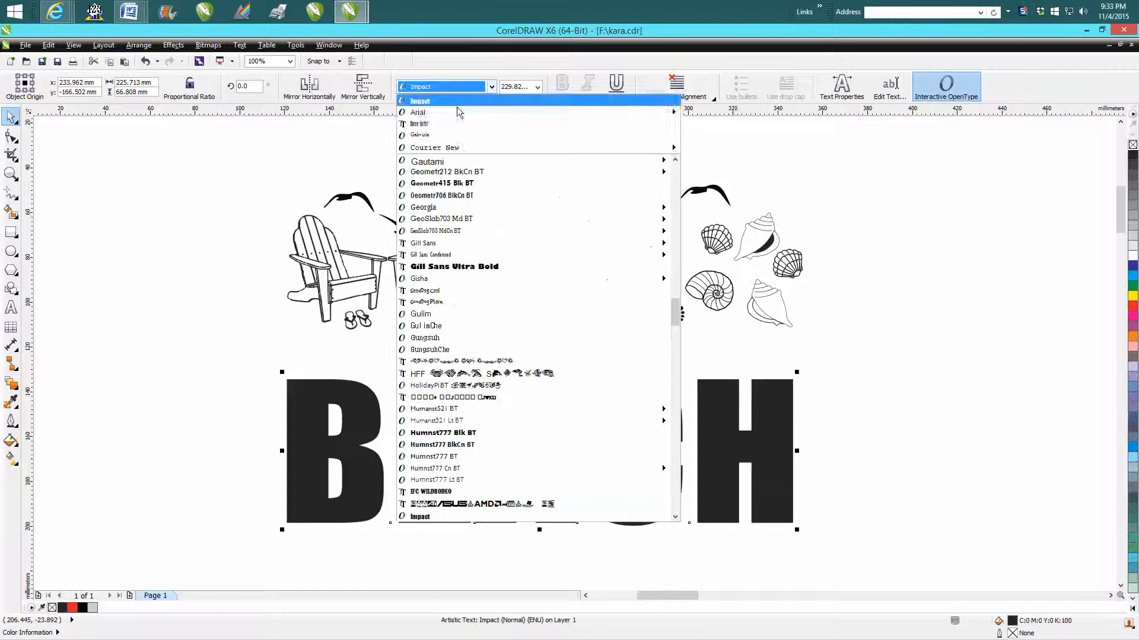
click(417, 113)
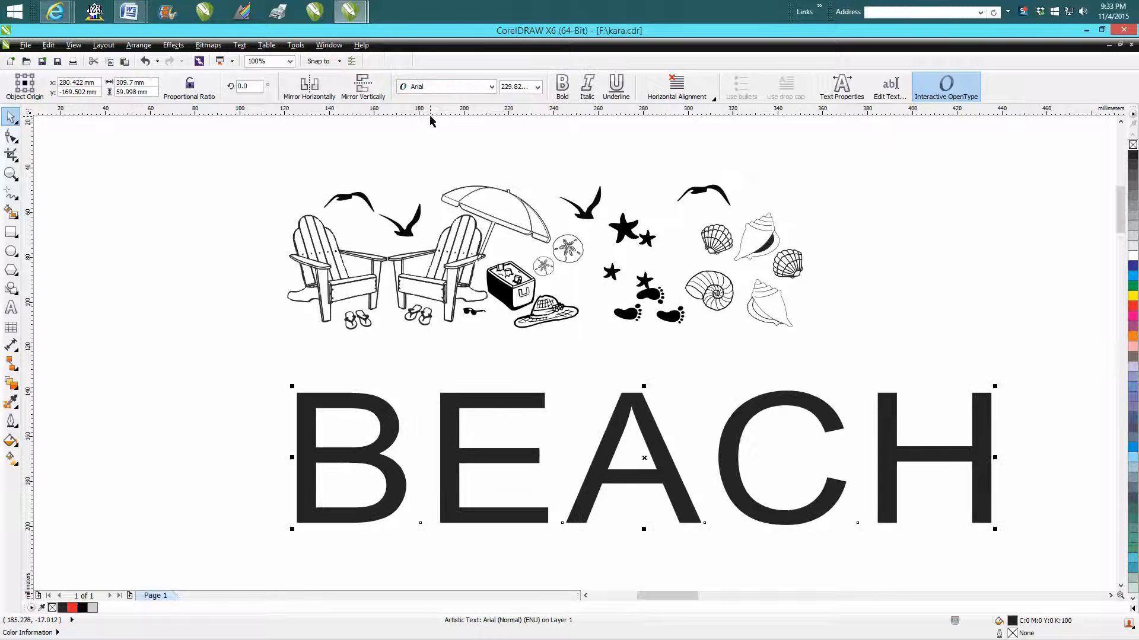
click(491, 87)
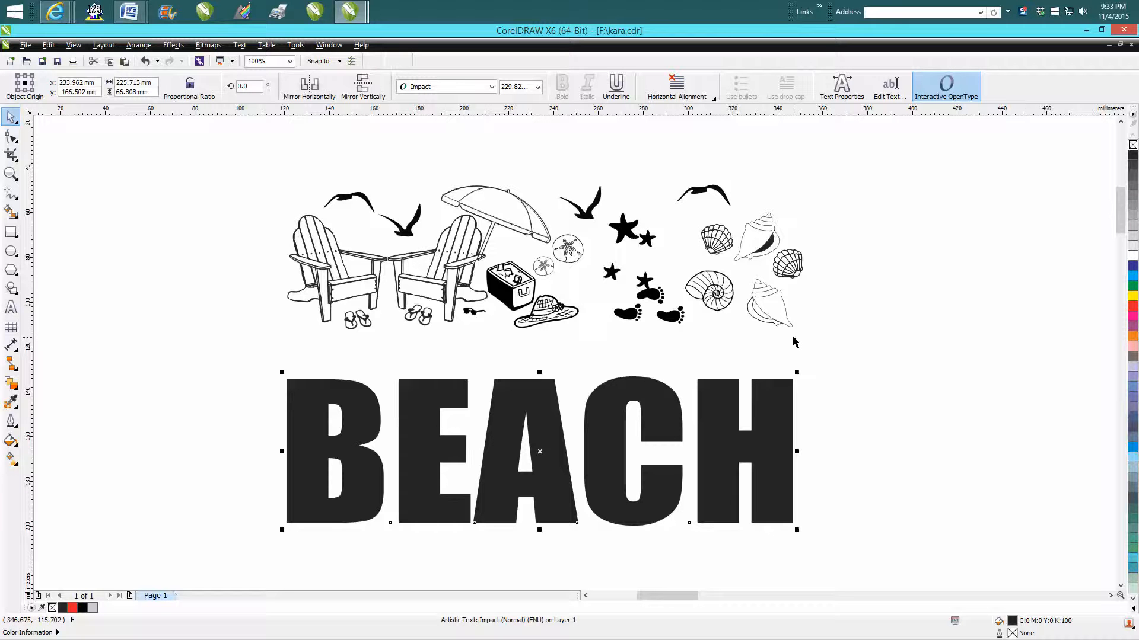
mouse_move(734, 367)
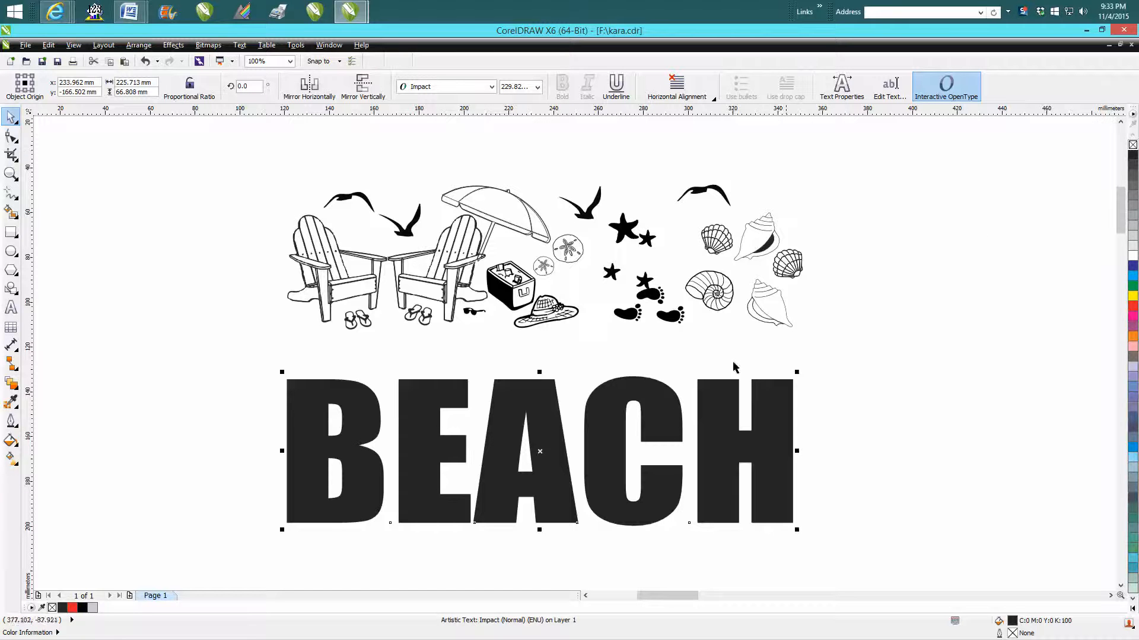
mouse_move(704, 436)
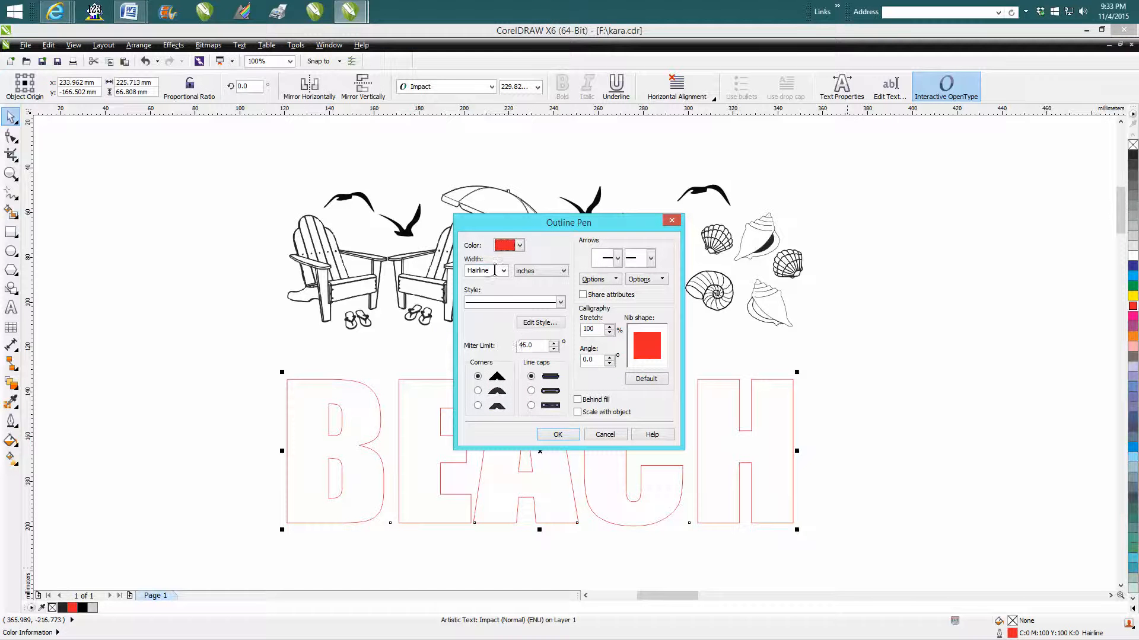
- Review the outline width options without choosing one, and cancel the outline settings unchanged
click(501, 271)
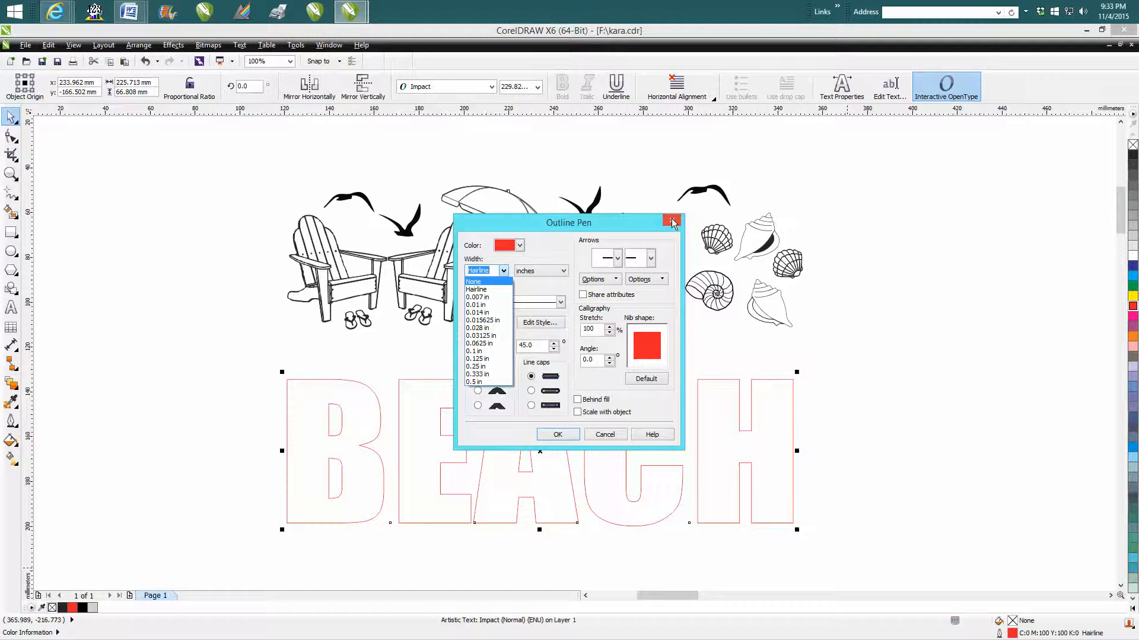
click(501, 270)
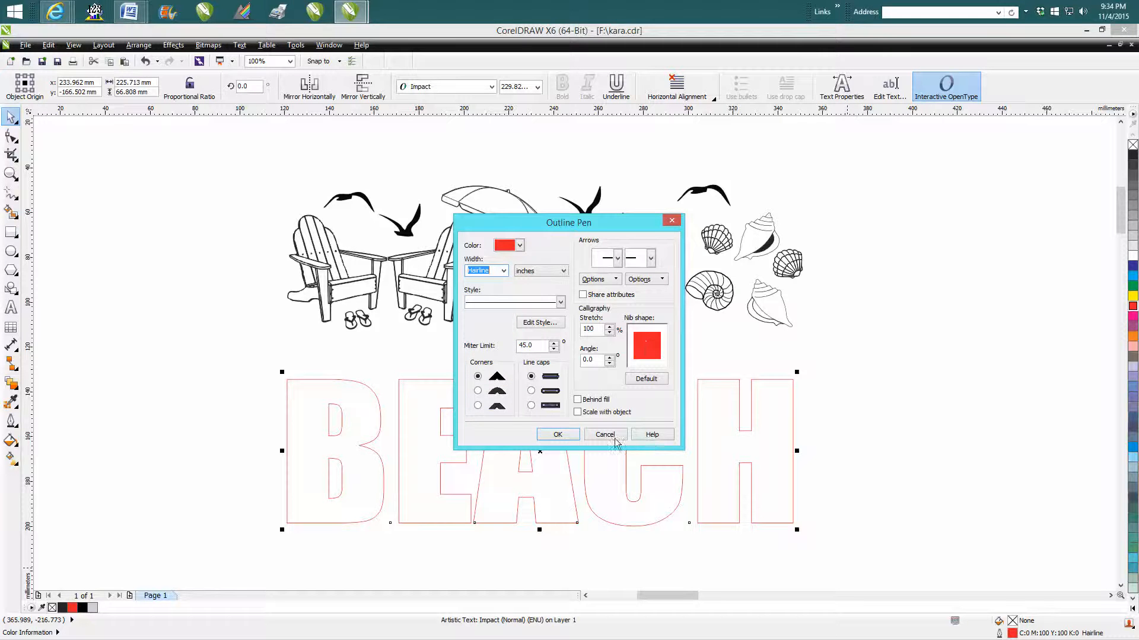
click(605, 434)
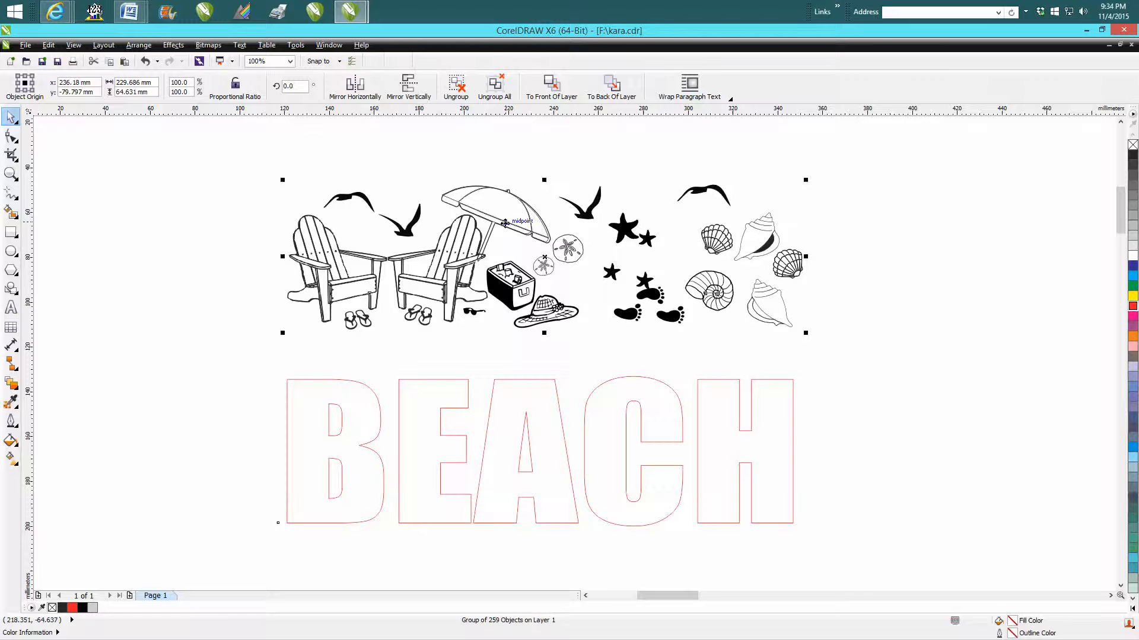
- Select the beach clip art group and PowerClip it inside the BEACH letters
click(172, 45)
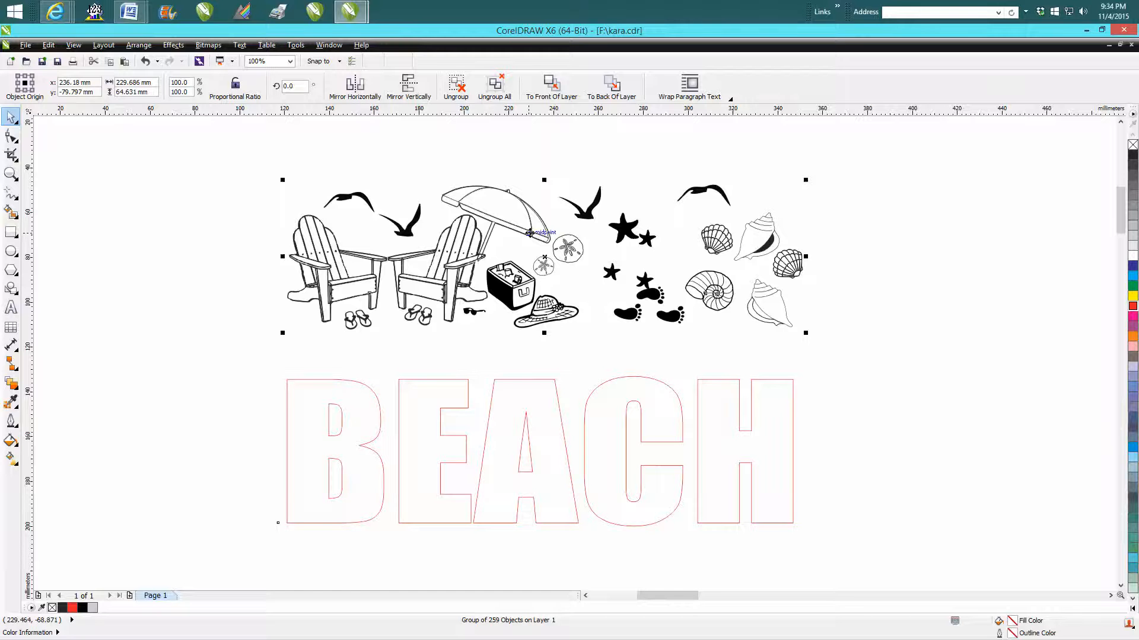
right_click(552, 255)
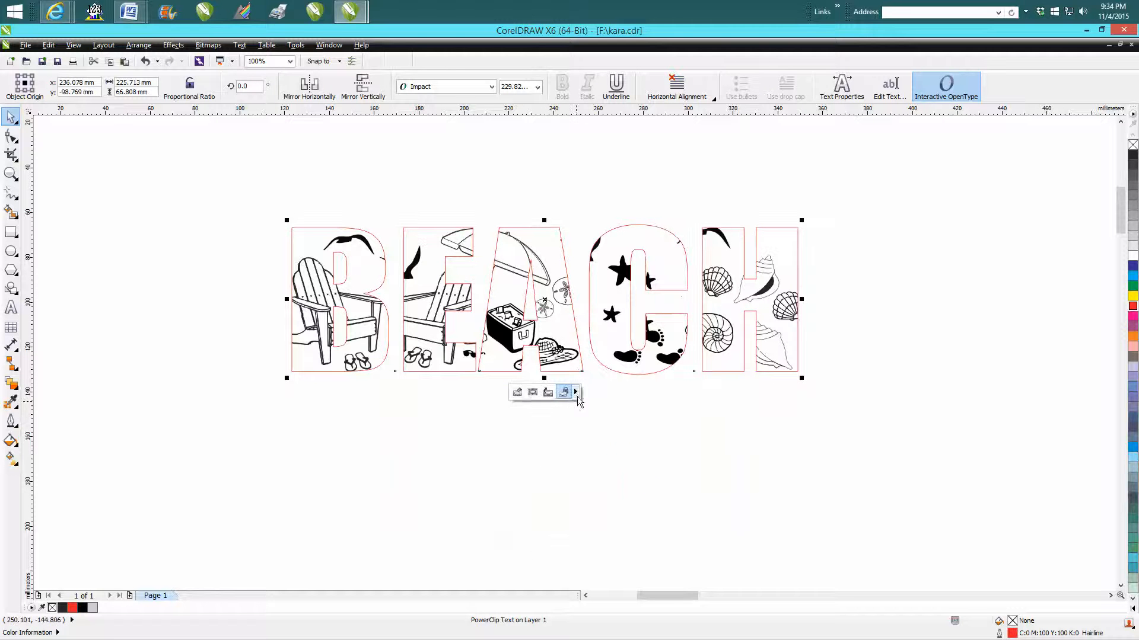
click(564, 392)
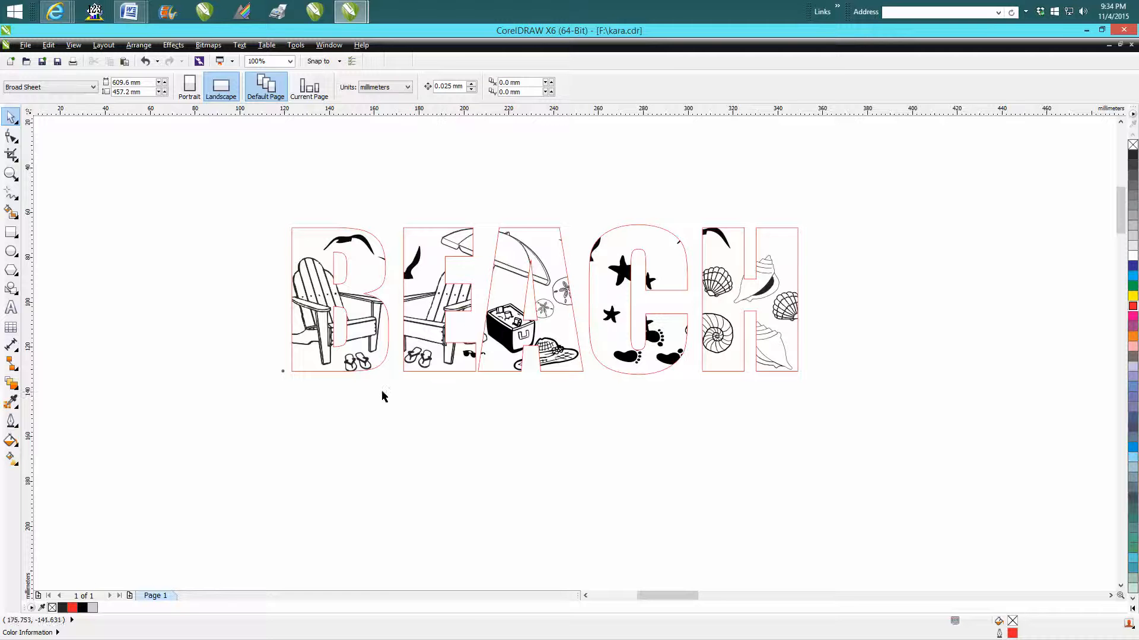
- Set the PowerClipped BEACH text's outline colour to black, replacing the red hairline
click(541, 298)
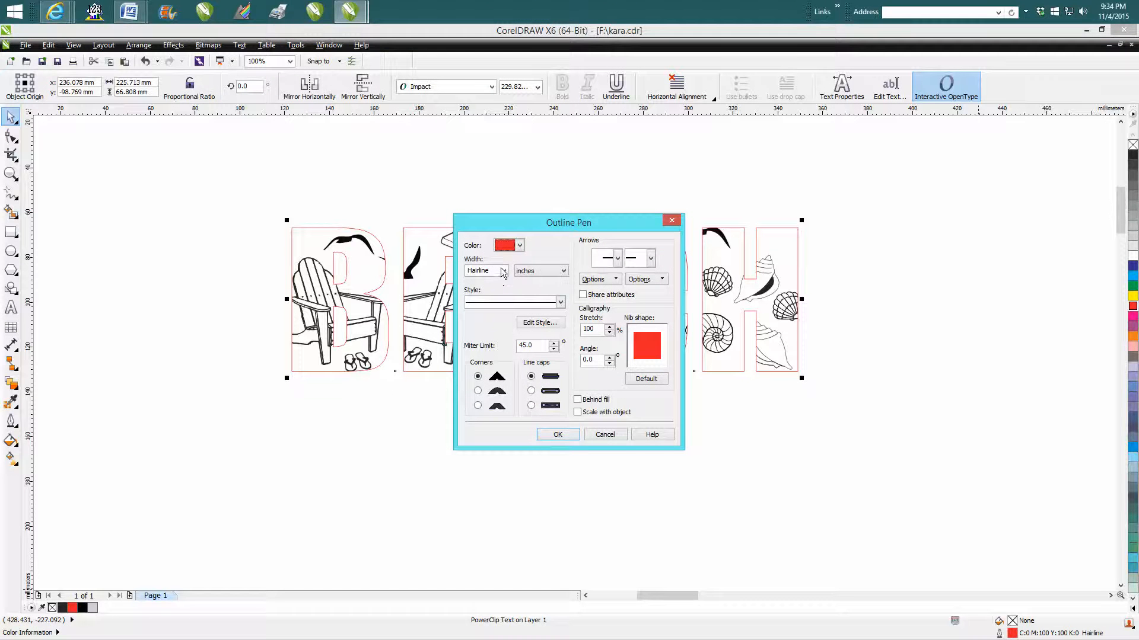
click(518, 245)
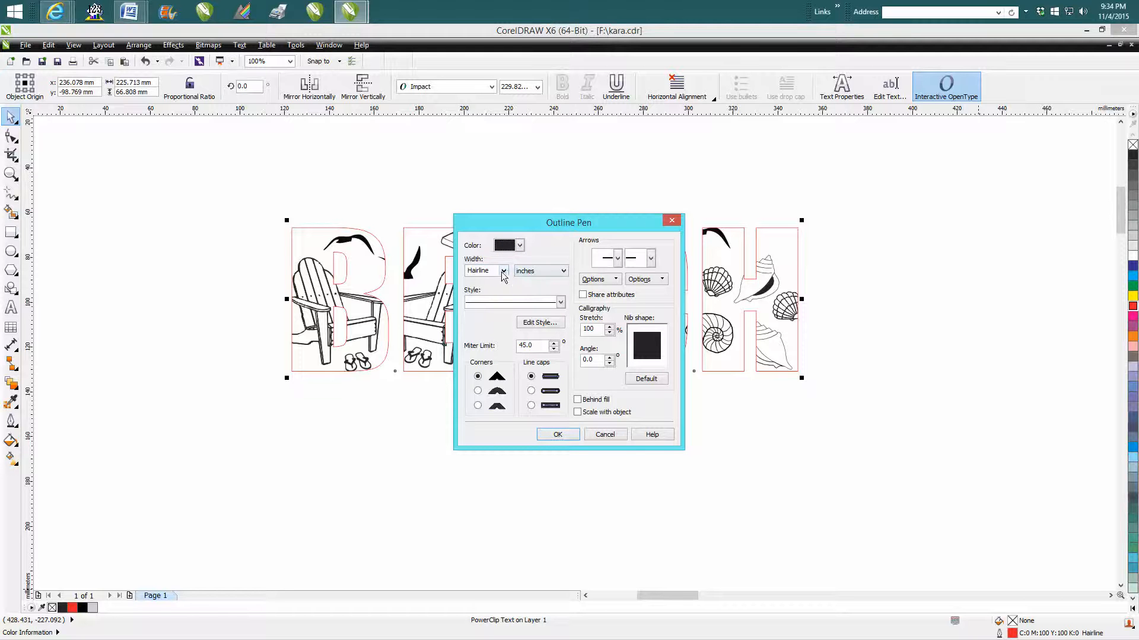
click(501, 270)
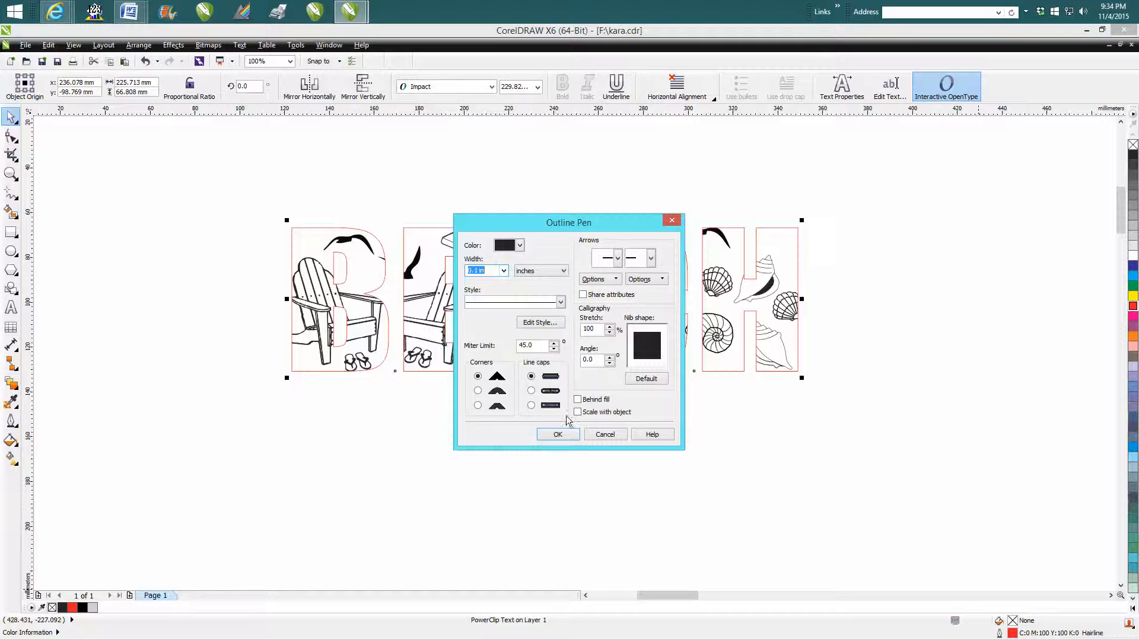
click(557, 434)
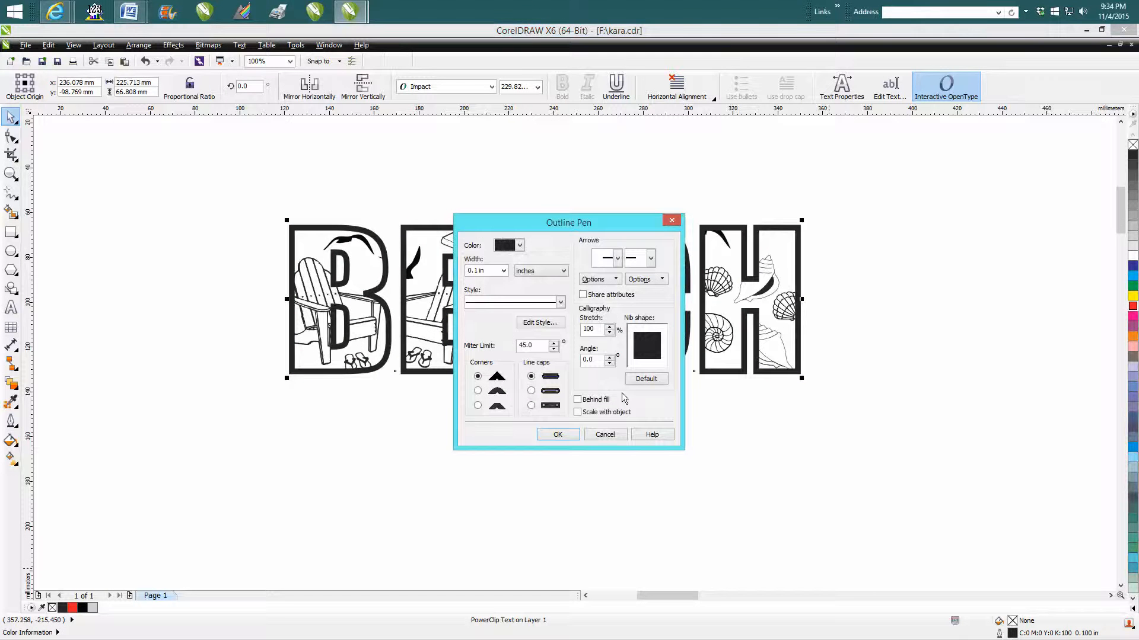
click(502, 270)
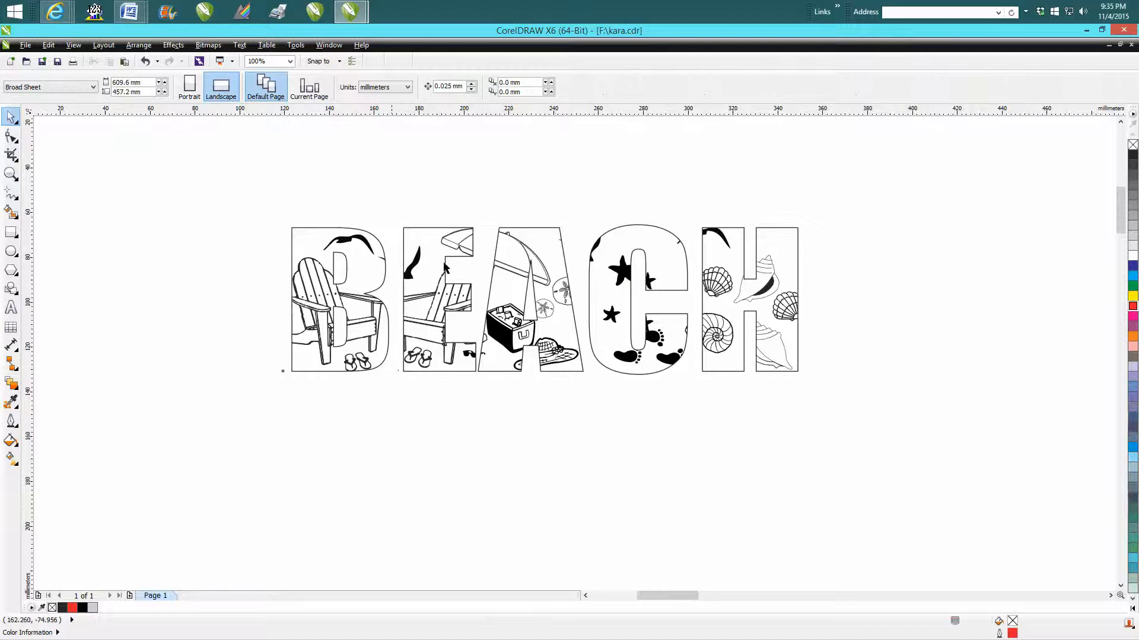
mouse_move(556, 328)
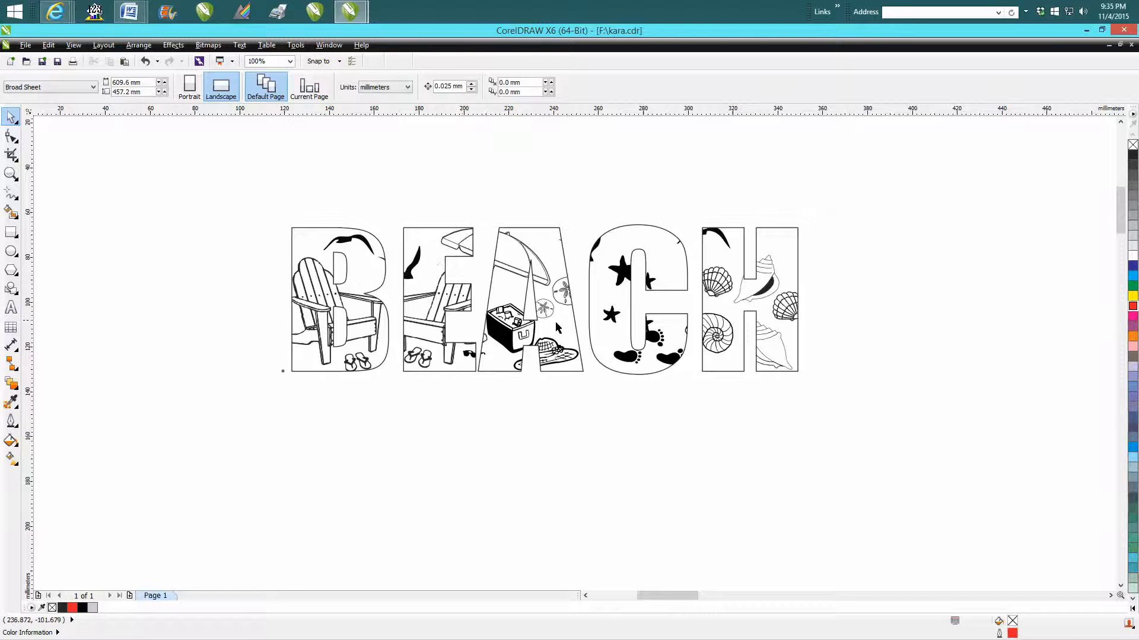
- Reposition the clip art inside BEACH to re-frame the chairs, cooler and shells
click(537, 298)
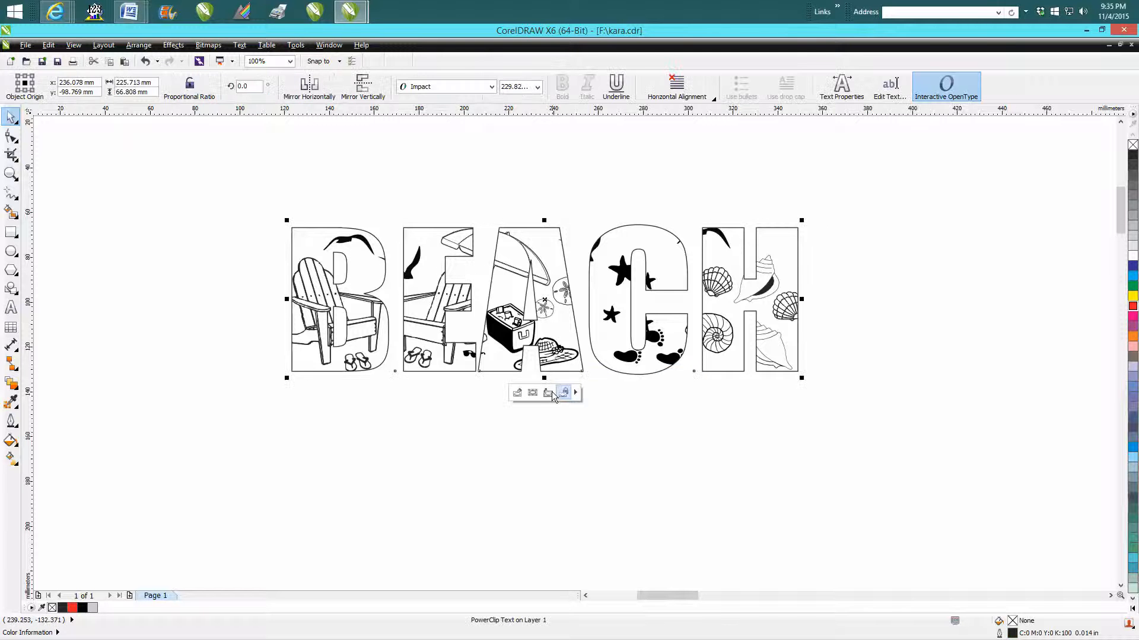
mouse_move(565, 392)
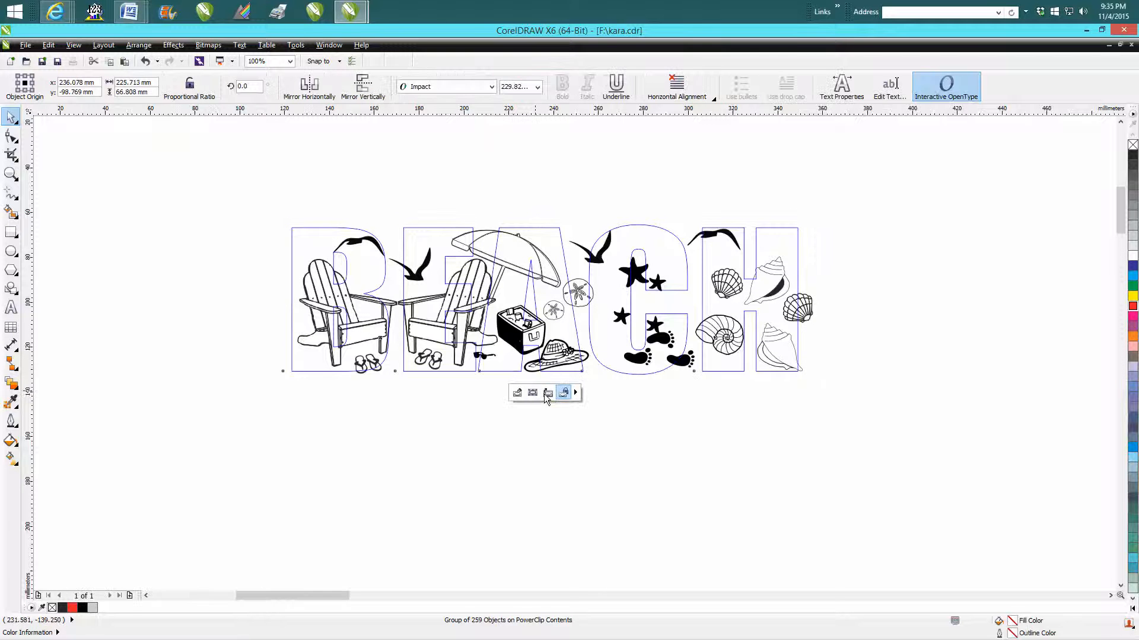
click(514, 428)
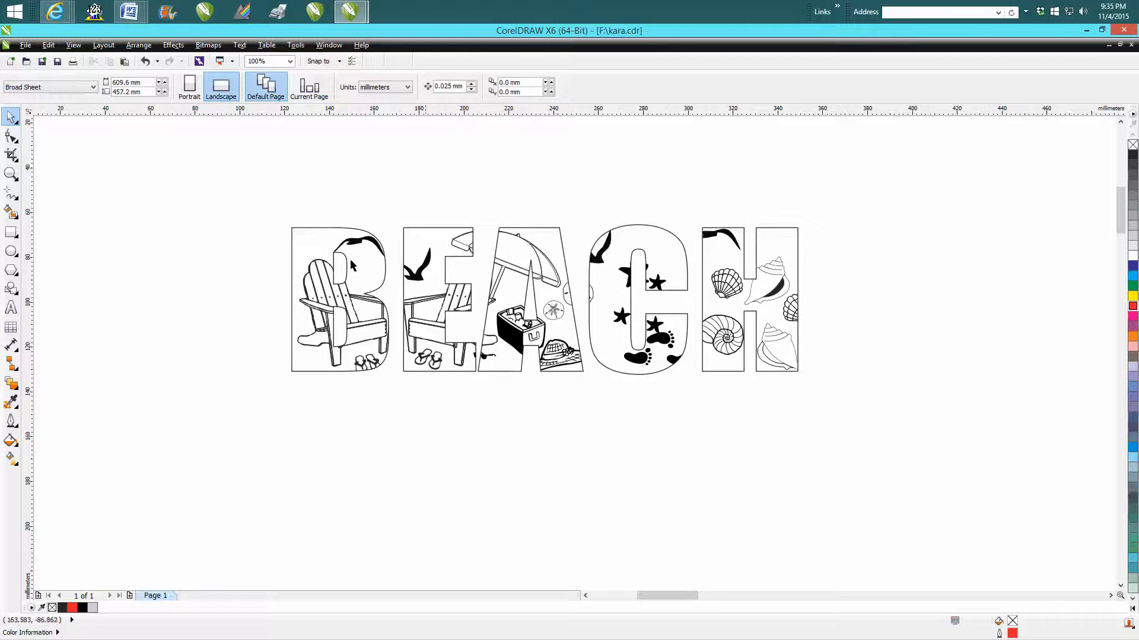
mouse_move(639, 292)
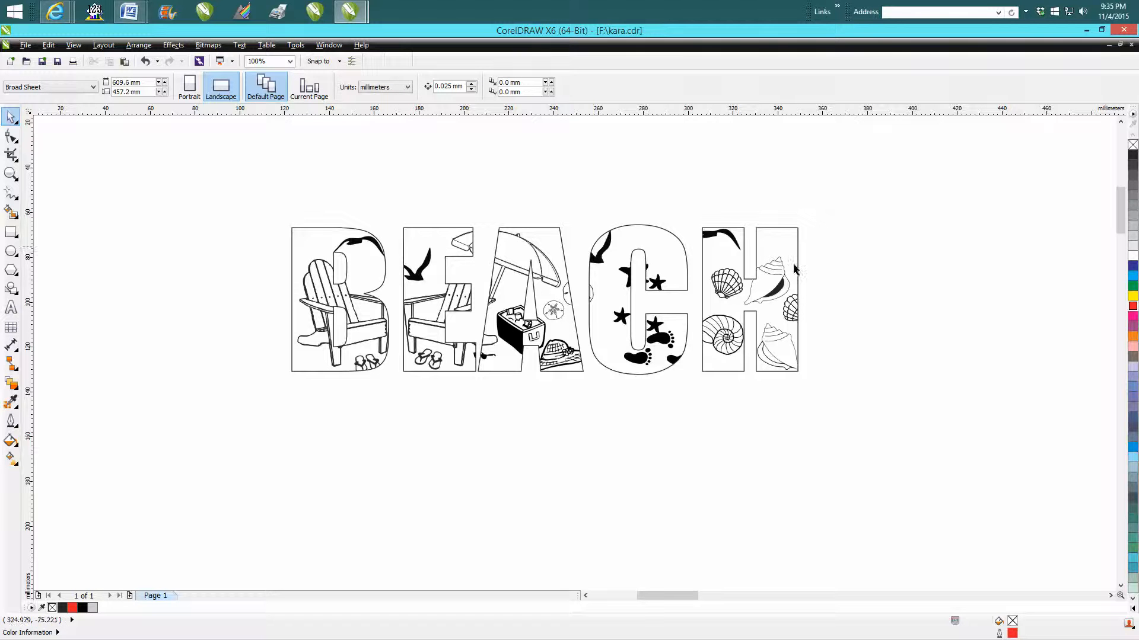
mouse_move(776, 384)
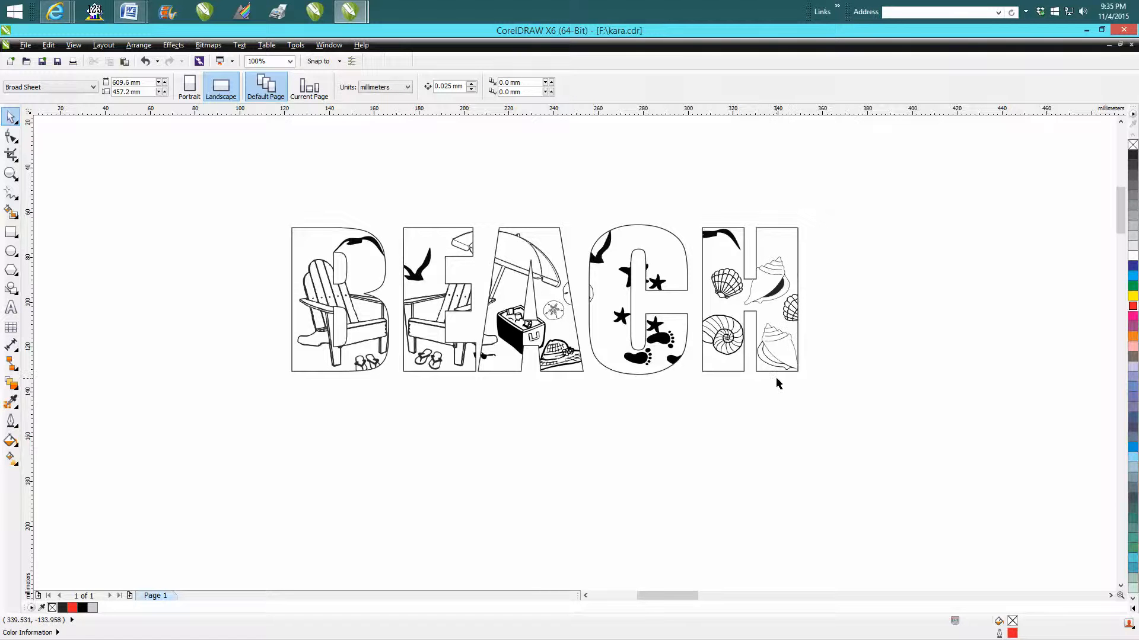